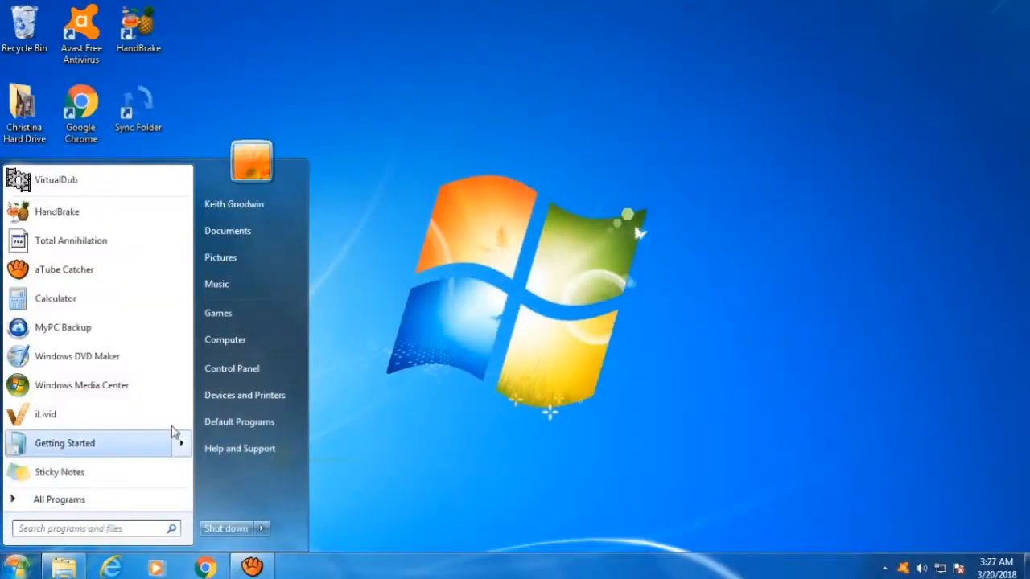
Reach Backup and Restore in Control Panel and start 'Create a system image'.
{"action": "left_click", "coordinate": [232, 367]}
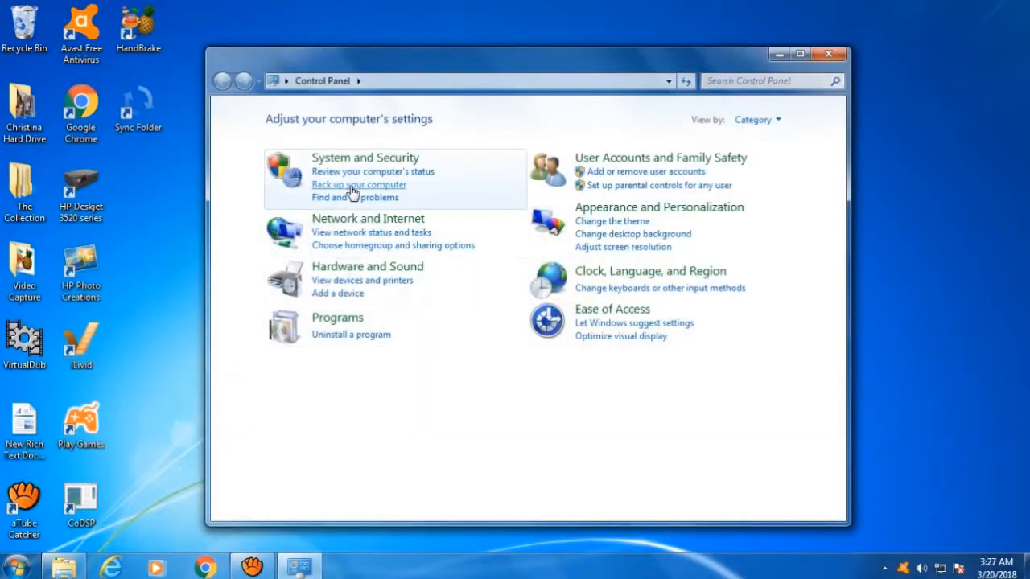
{"action": "left_click", "coordinate": [357, 184]}
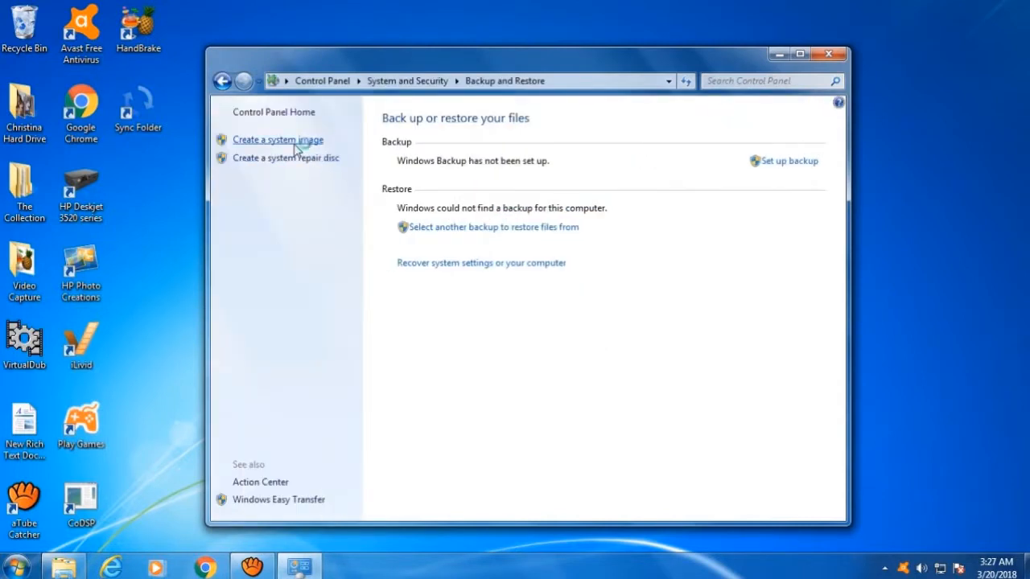
{"action": "left_click", "coordinate": [276, 138]}
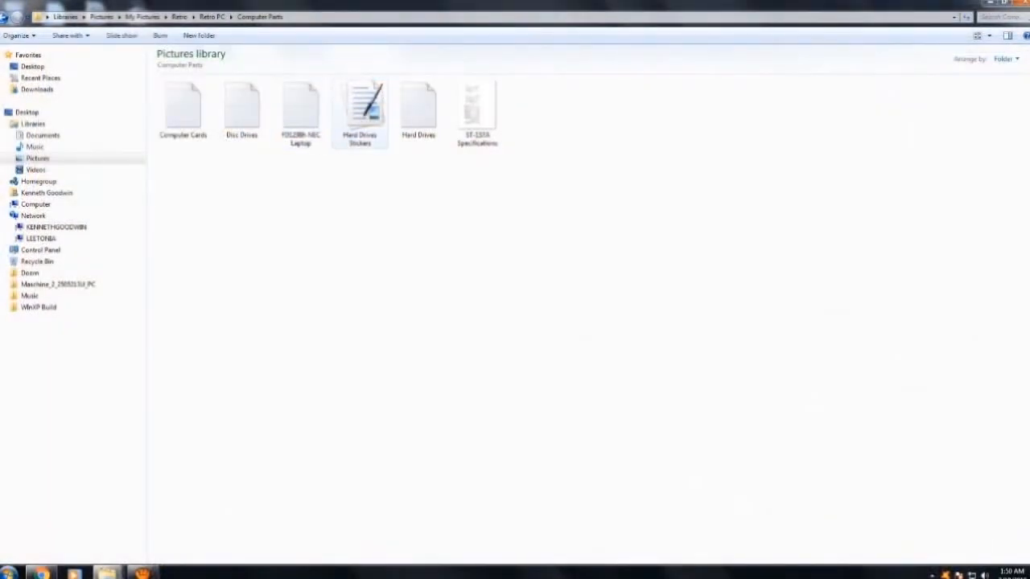
Launch the Hard Drives inventory document from the Computer Parts folder in Works Word Processor.
{"action": "left_click", "coordinate": [361, 110]}
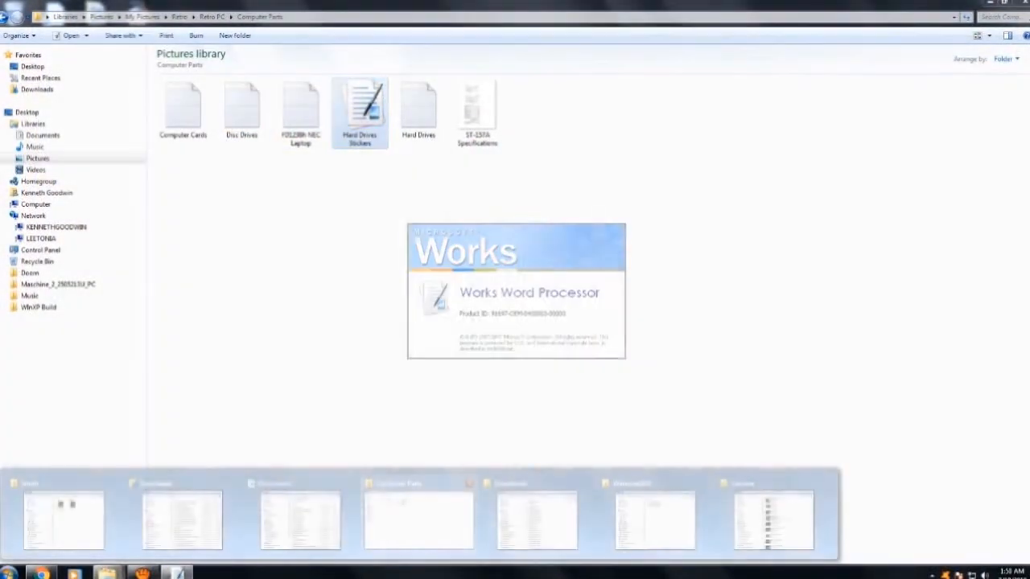
{"action": "left_click", "coordinate": [418, 109]}
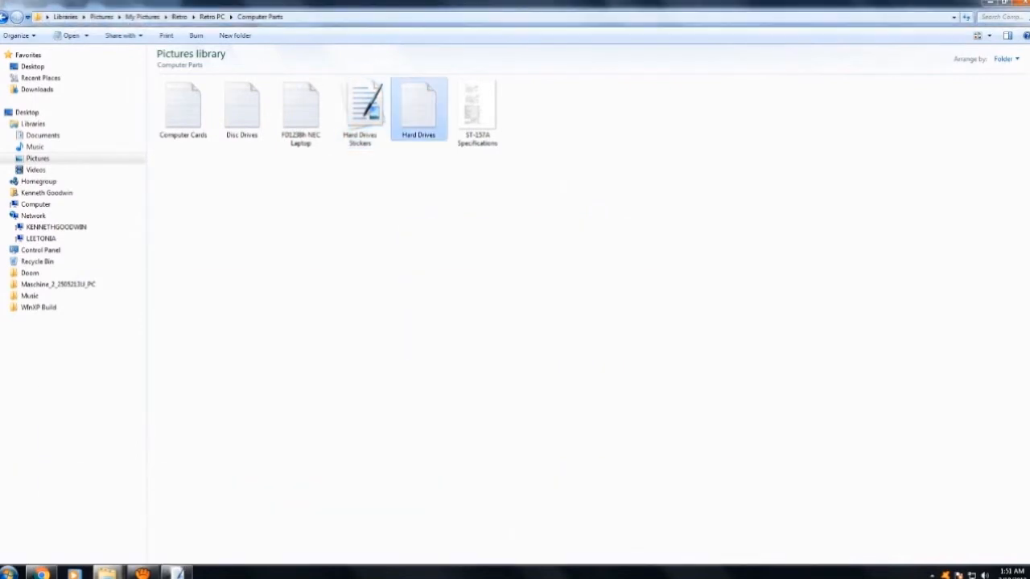